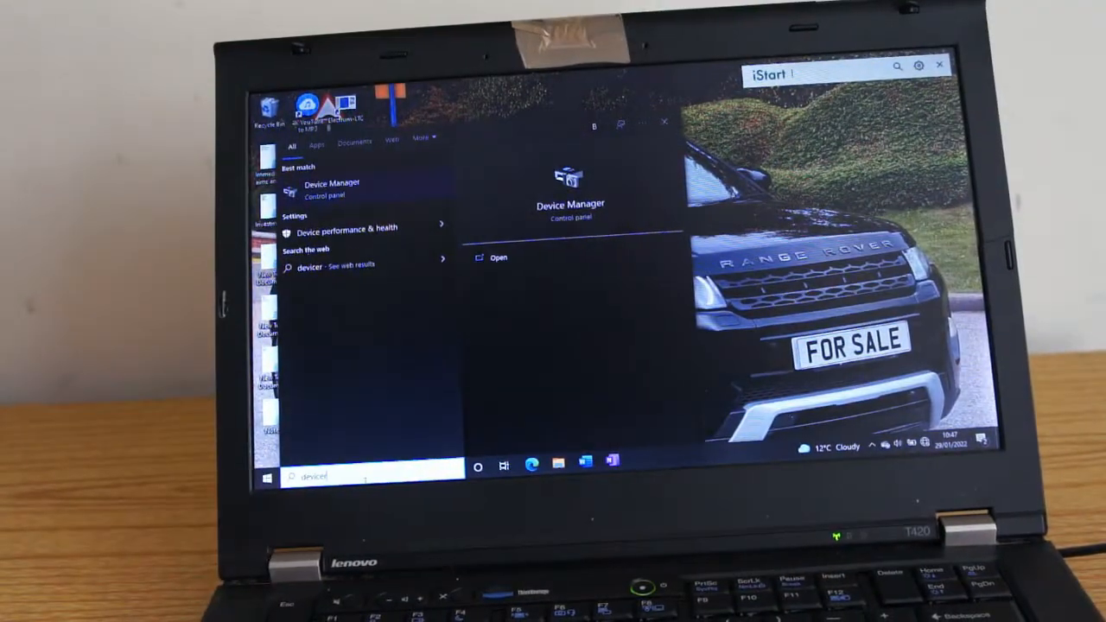
Open Device Manager from the Start search best match.
click(346, 189)
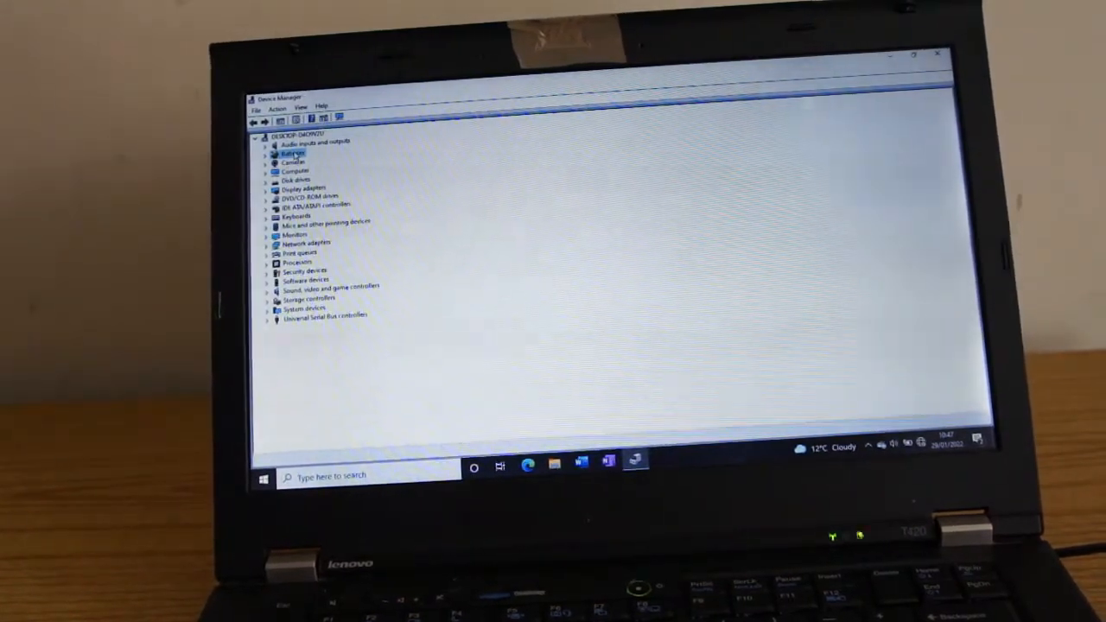
Expand Batteries to reveal Microsoft AC Adapter and the ACPI-compliant battery, selecting the adapter.
right_click(292, 154)
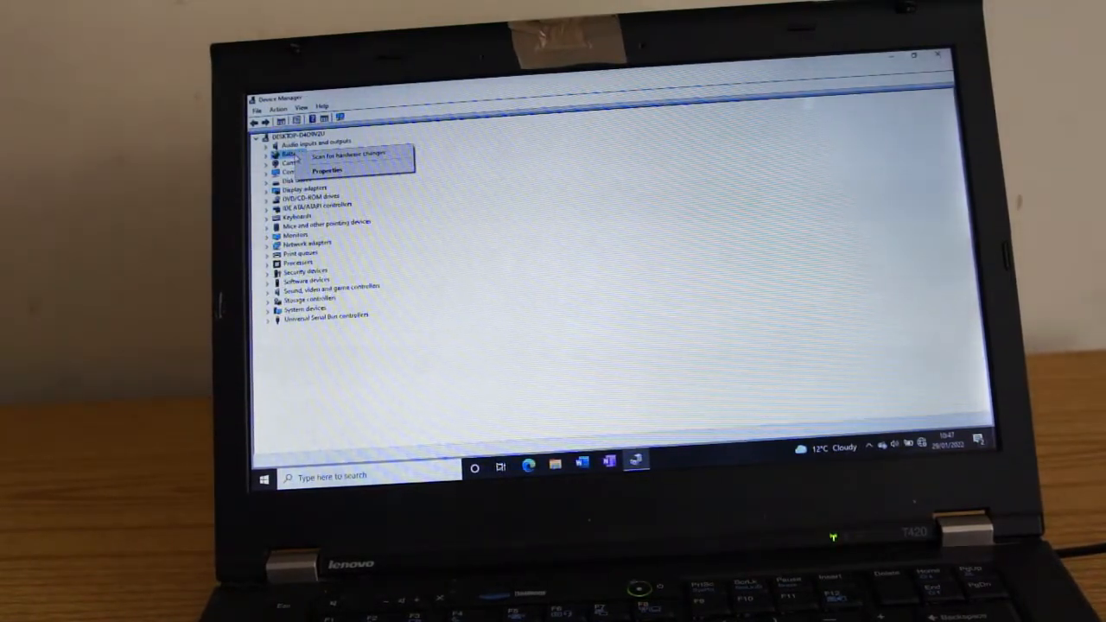
click(325, 170)
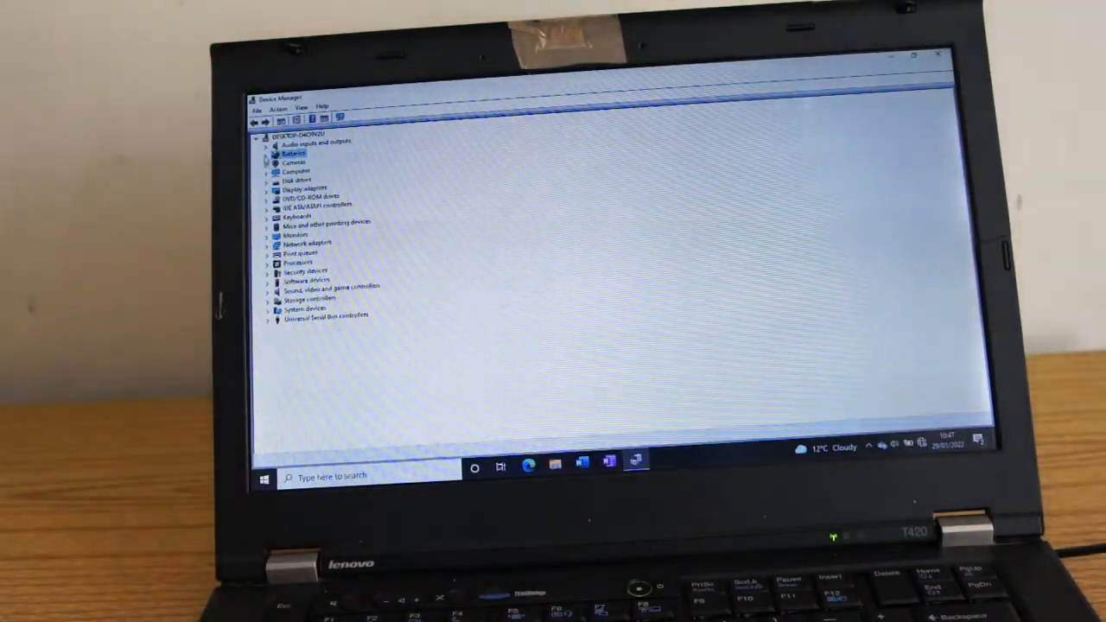
click(270, 153)
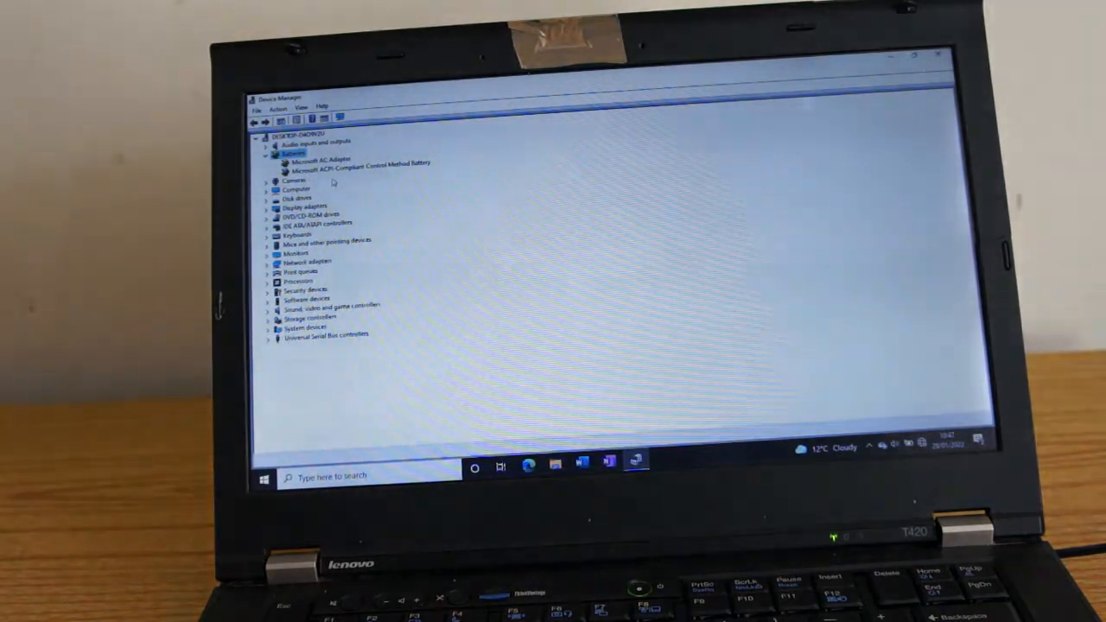
click(320, 159)
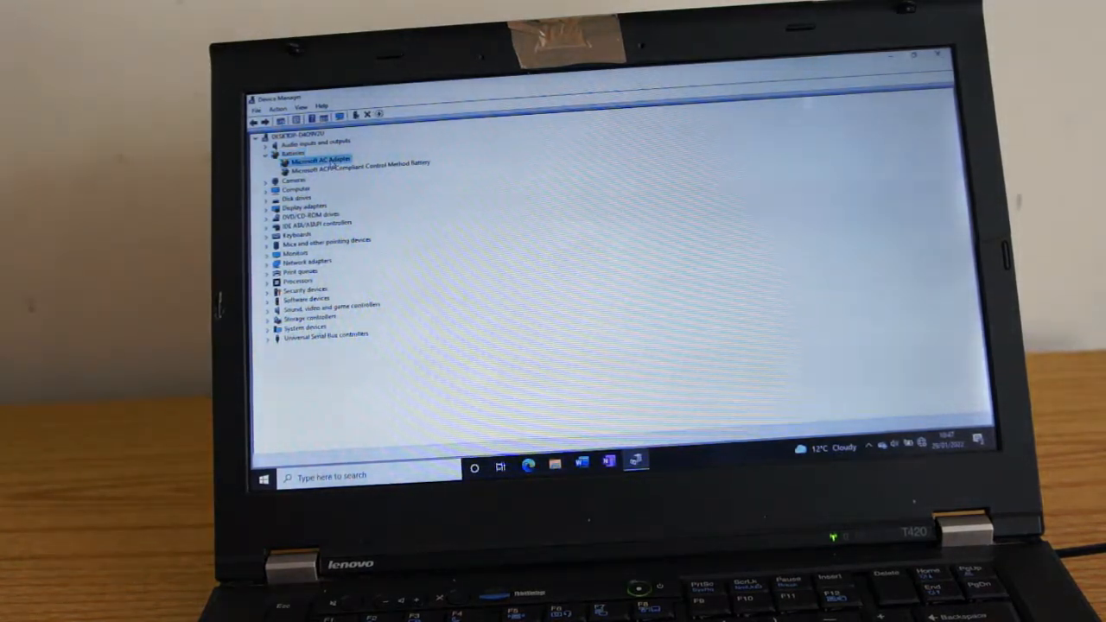
Show the Microsoft AC Adapter context menu with Update driver, disable and uninstall.
right_click(320, 160)
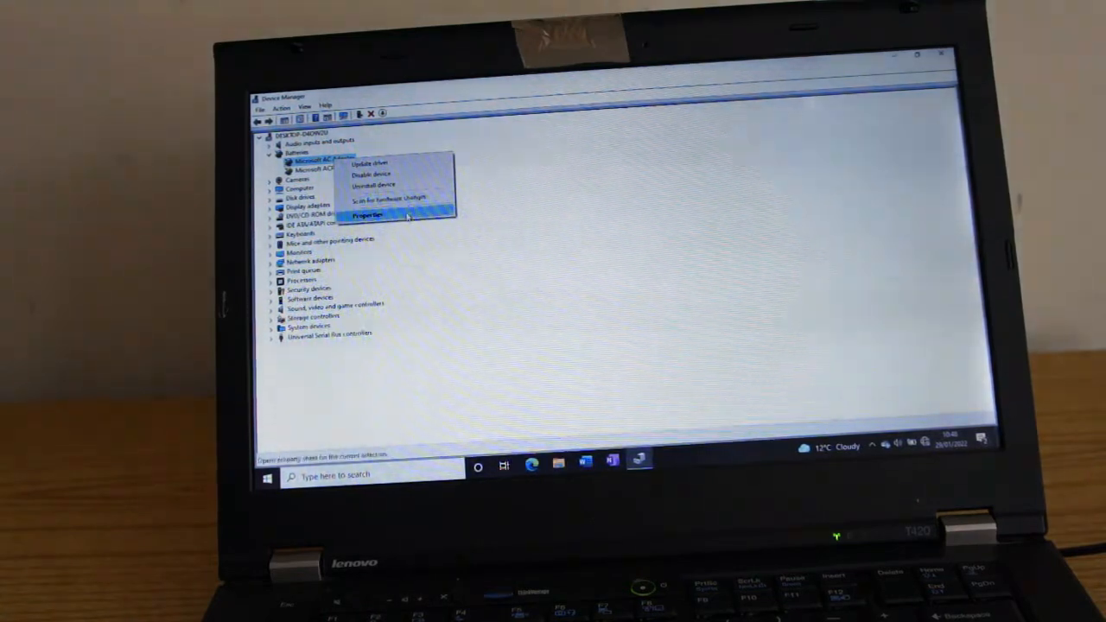
mouse_move(370, 162)
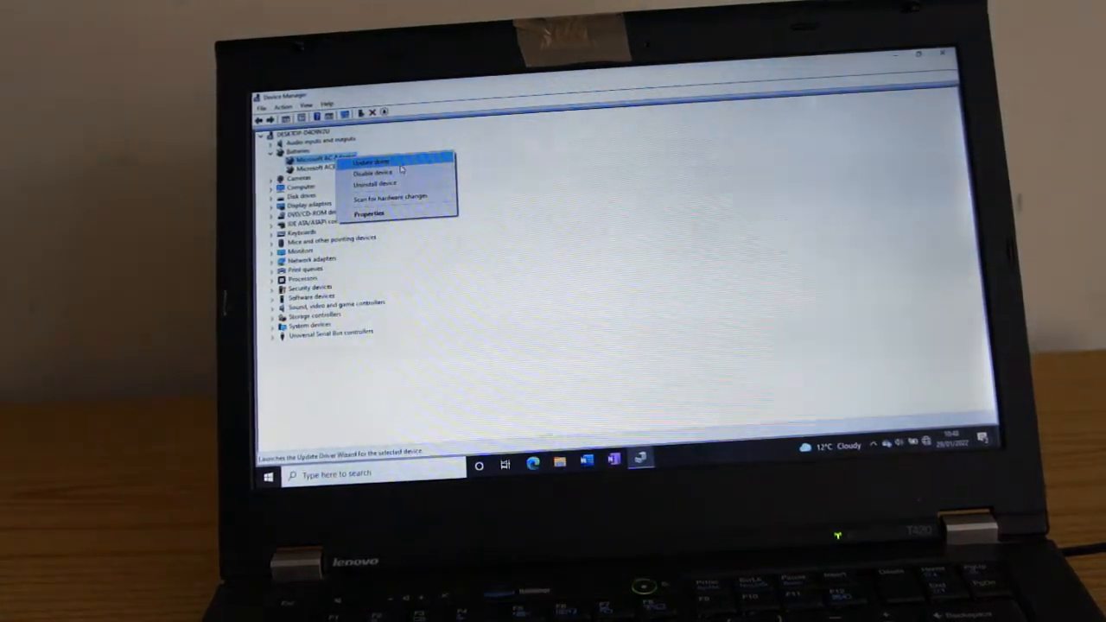